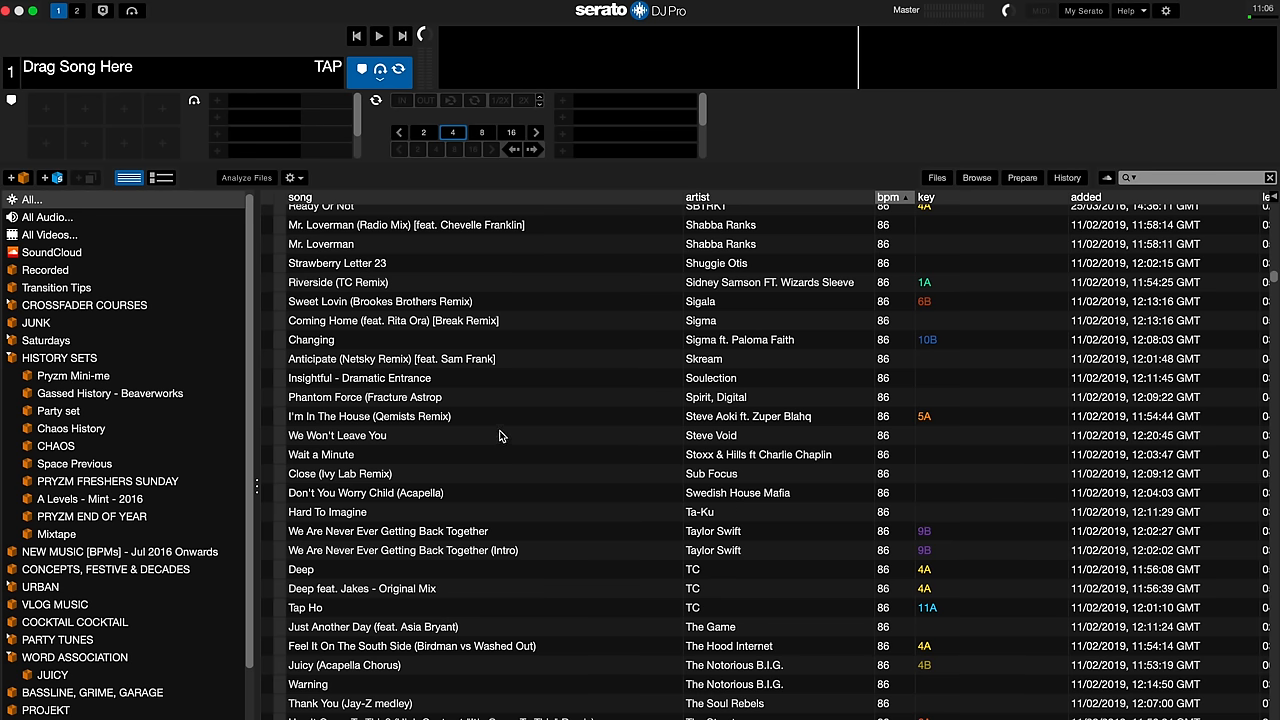
- Remove the album column and add a plays column beside key from the header menu
right_click(470, 196)
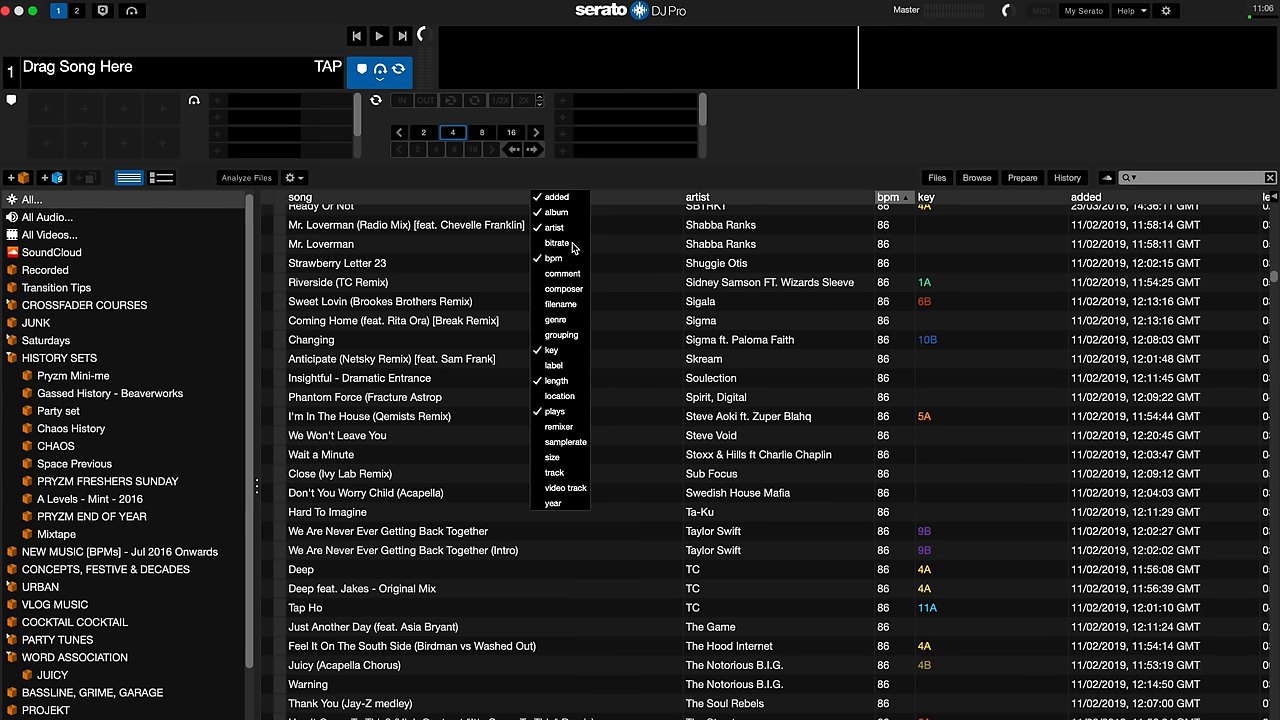
click(556, 242)
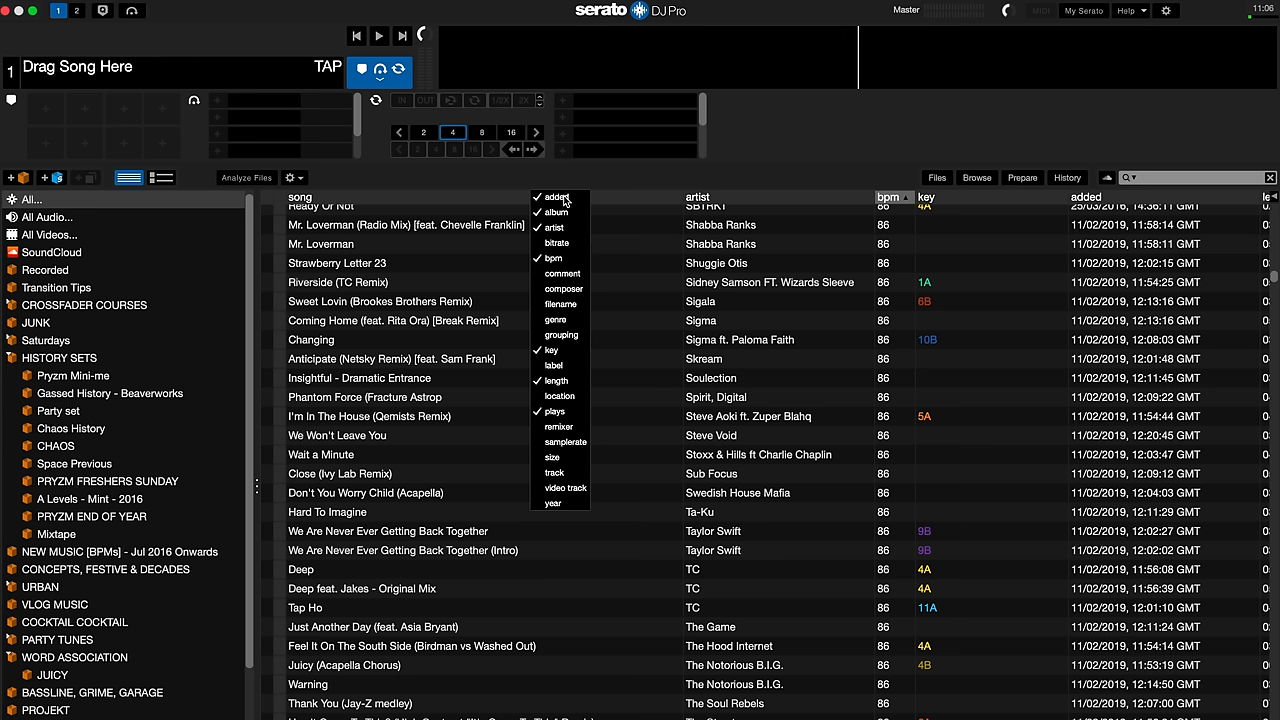
mouse_move(570, 318)
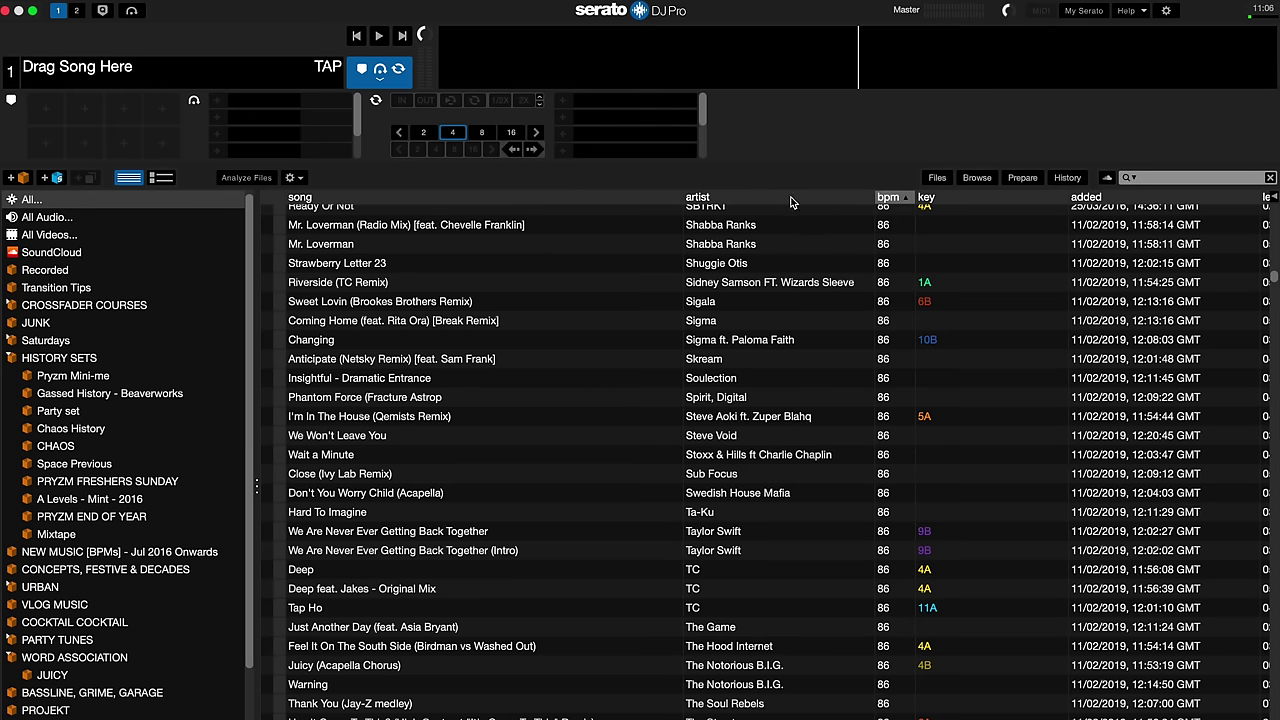
mouse_move(688, 204)
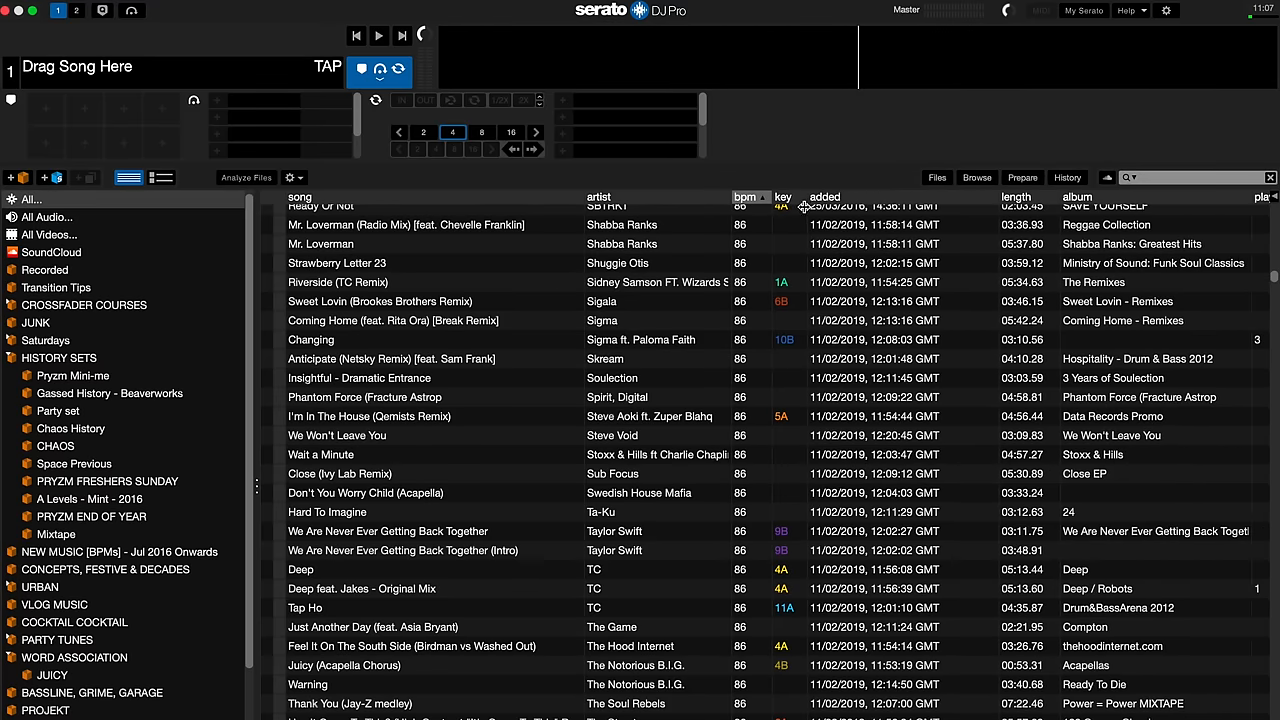
right_click(1106, 196)
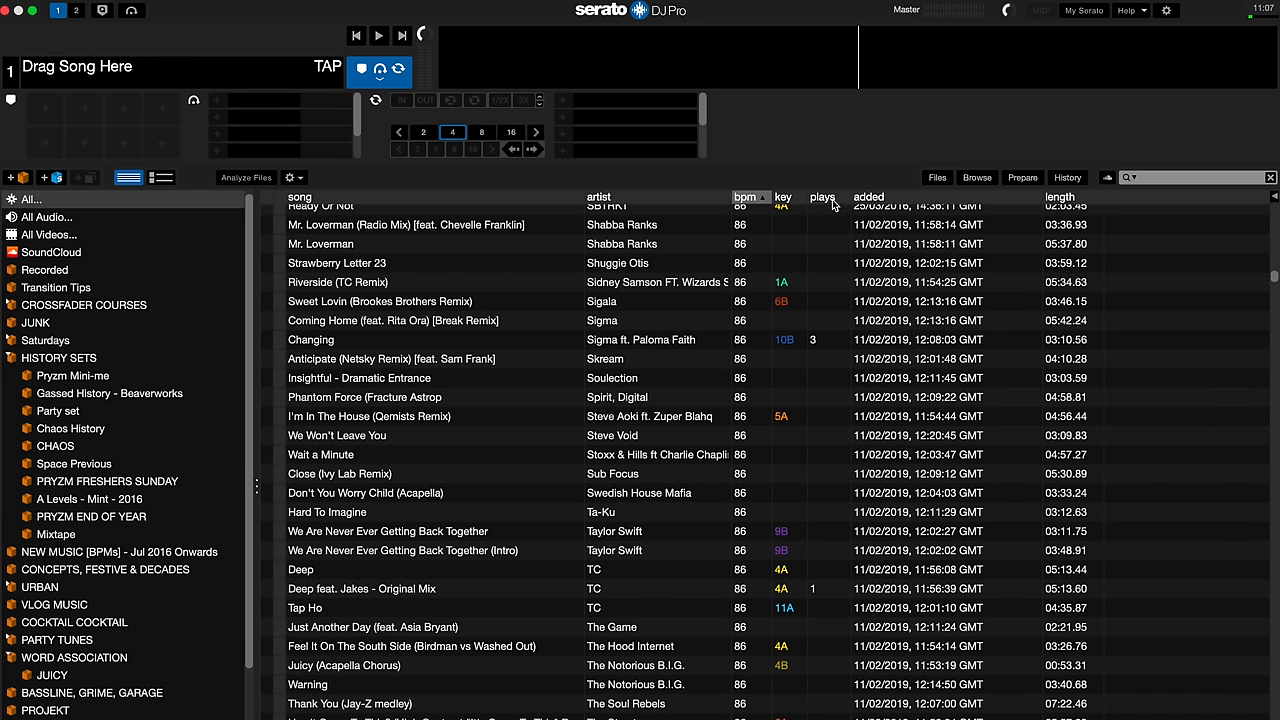
mouse_move(820, 340)
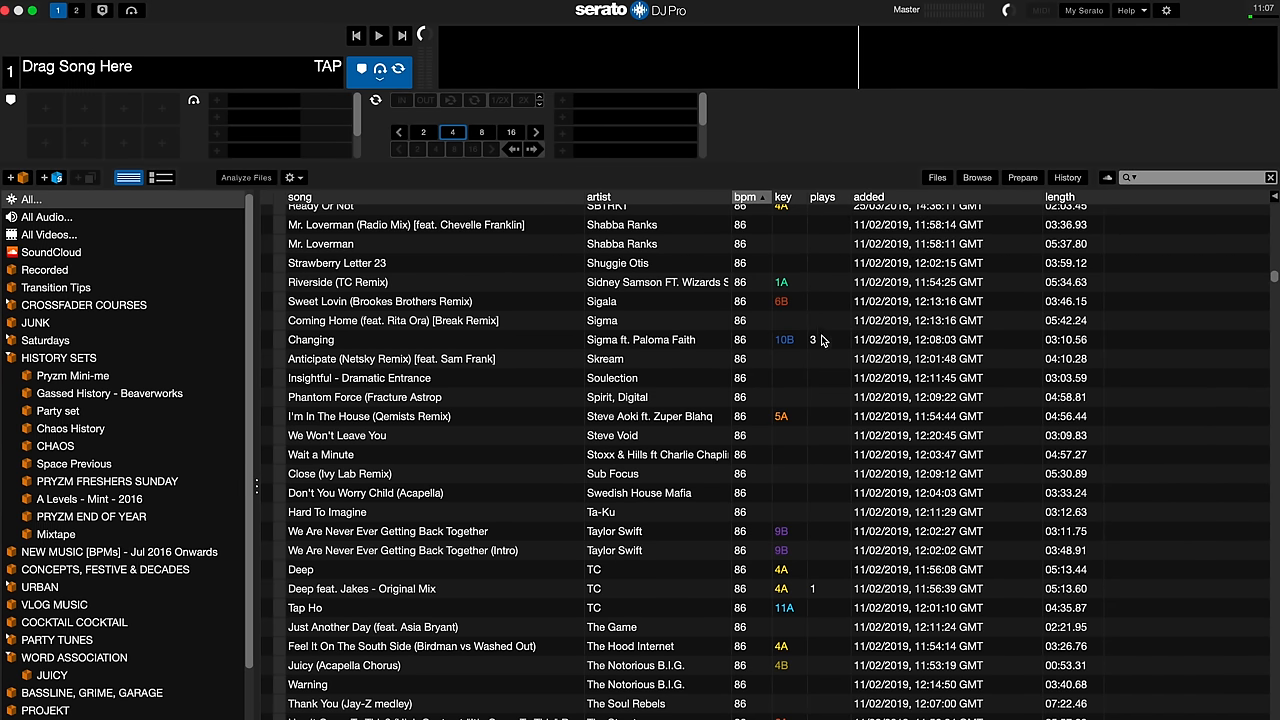
mouse_move(824, 204)
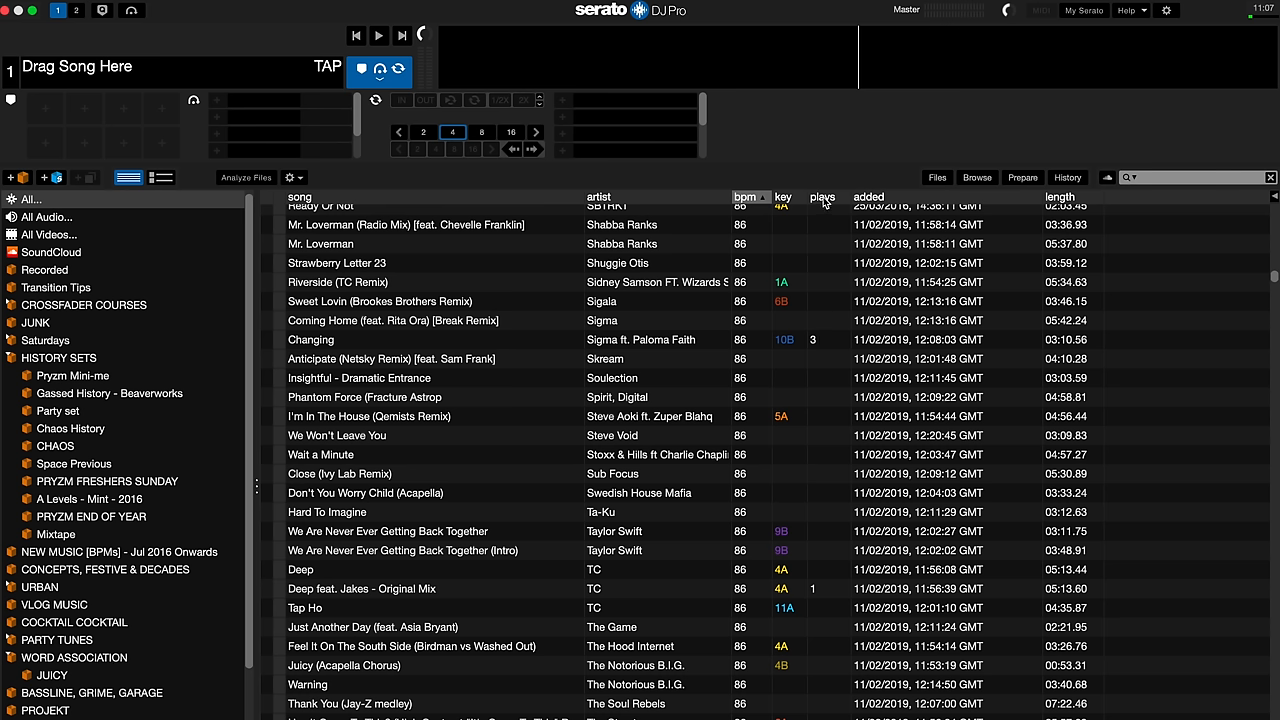
mouse_move(836, 324)
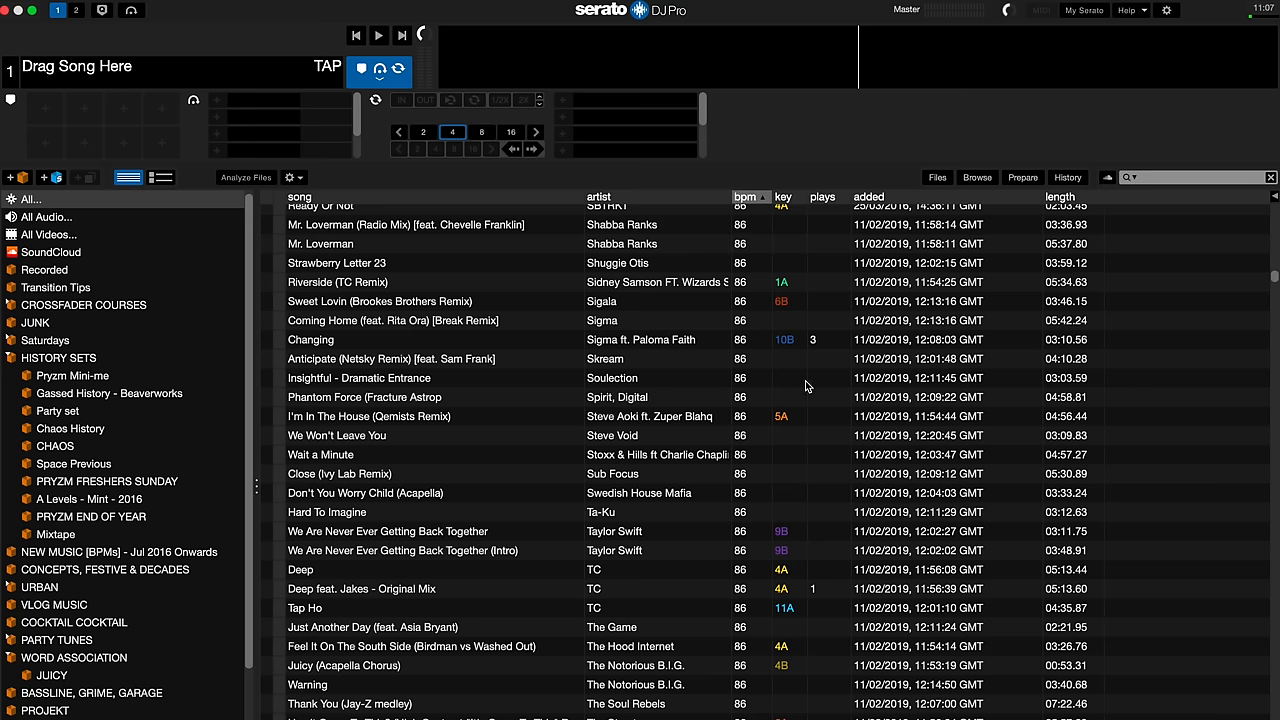
- Sort the library by the plays column, most-played tracks first
click(820, 196)
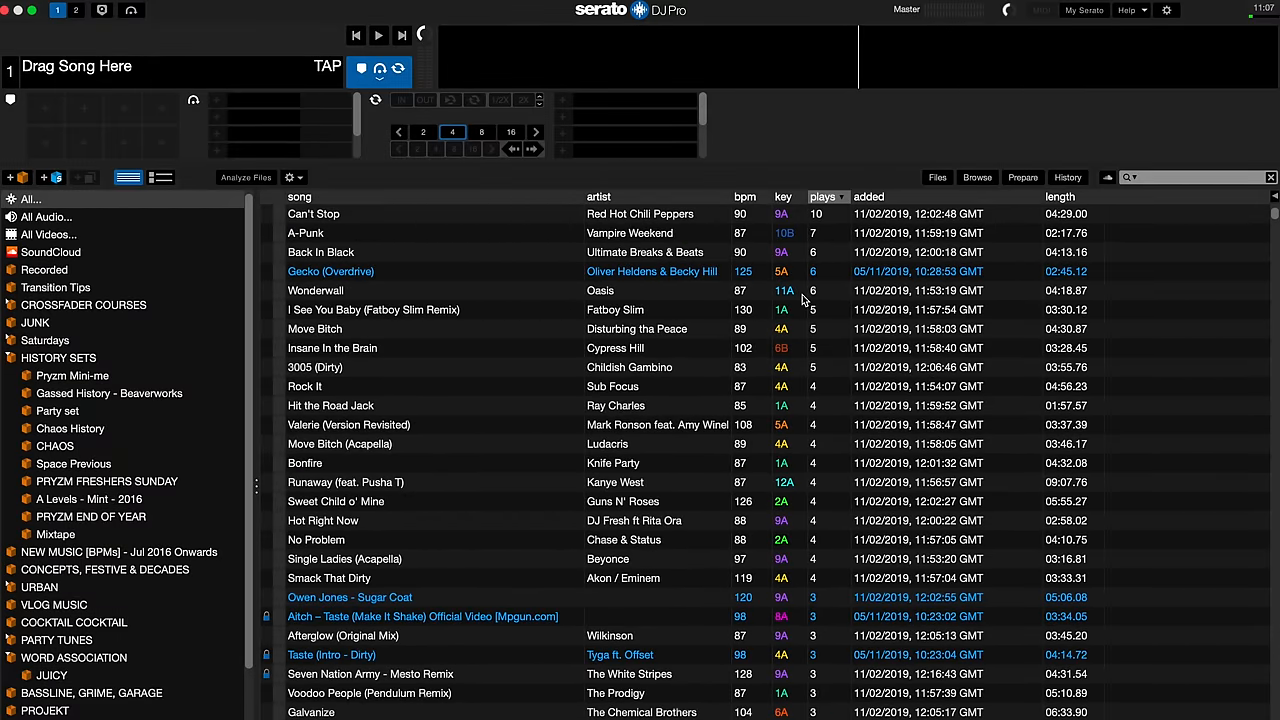
mouse_move(844, 250)
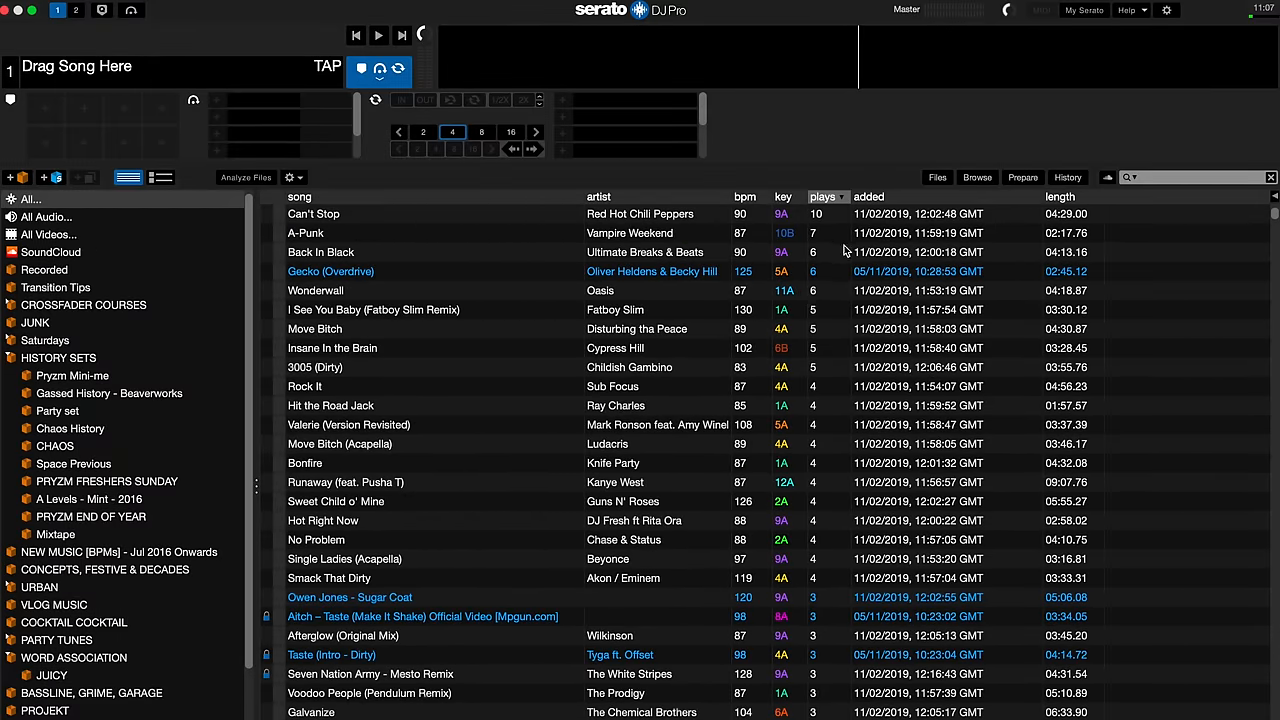